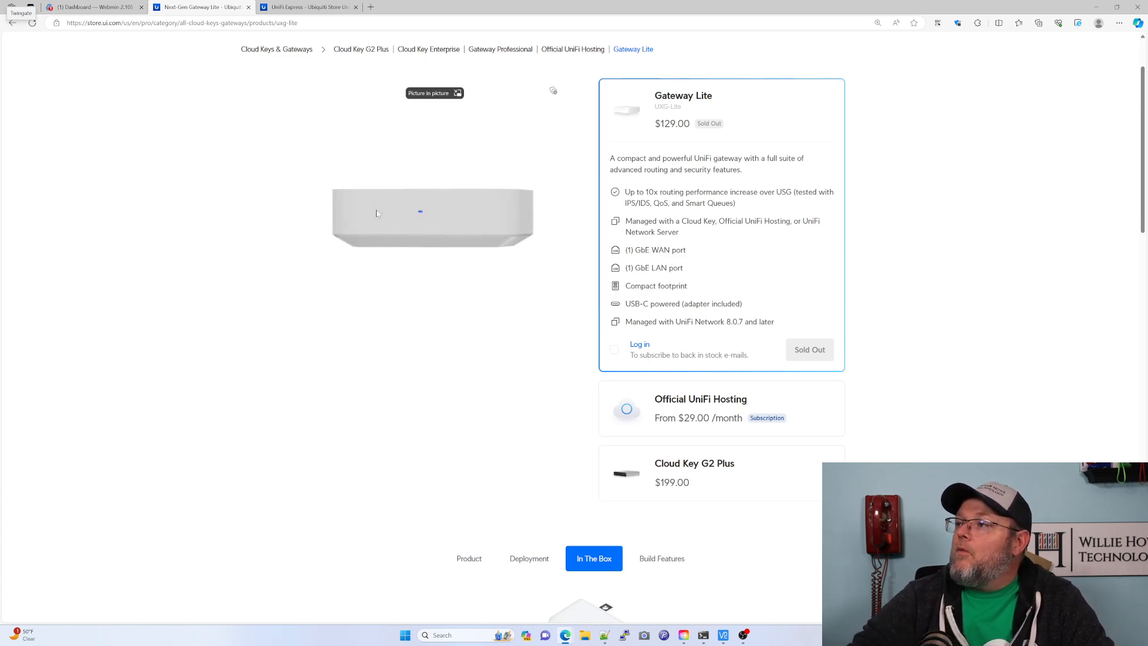
Review the Gateway Lite's Technical Specifications and processor spec, then bring up the UniFi Express page
scroll("down", 3)
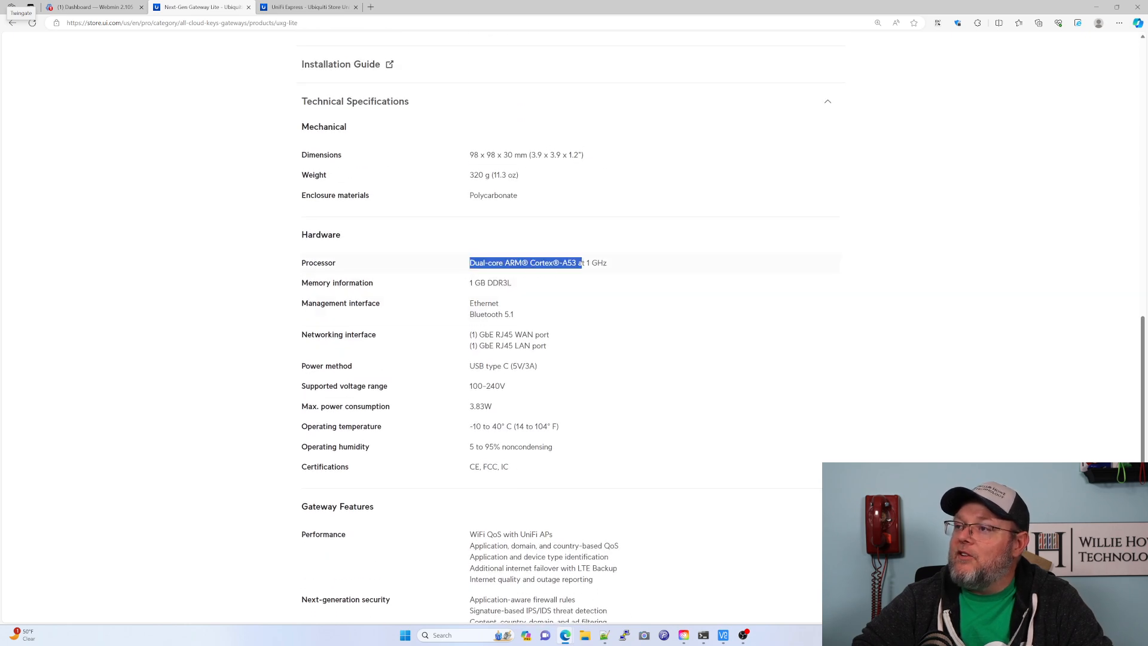
left_click(579, 285)
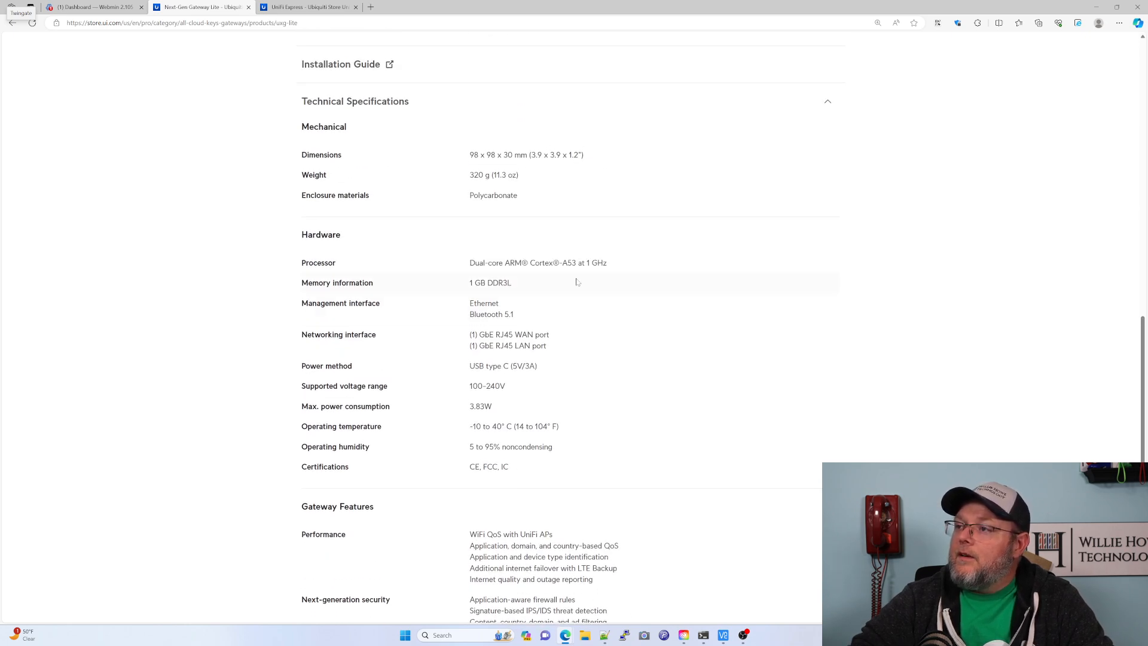
mouse_move(469, 290)
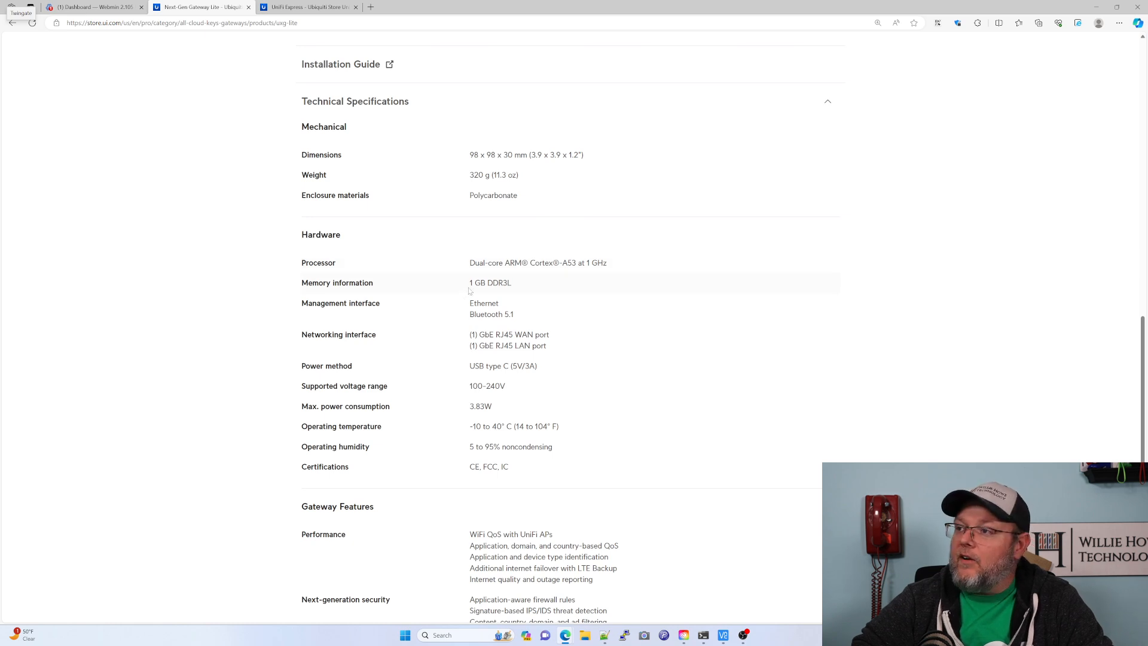
mouse_move(445, 328)
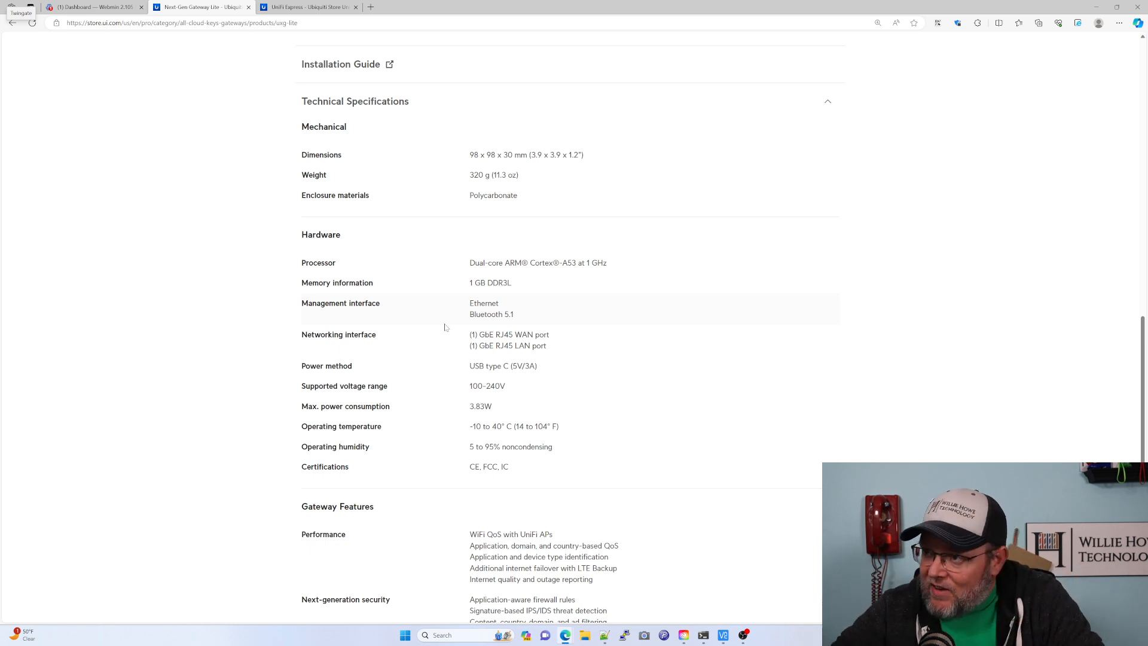
mouse_move(418, 128)
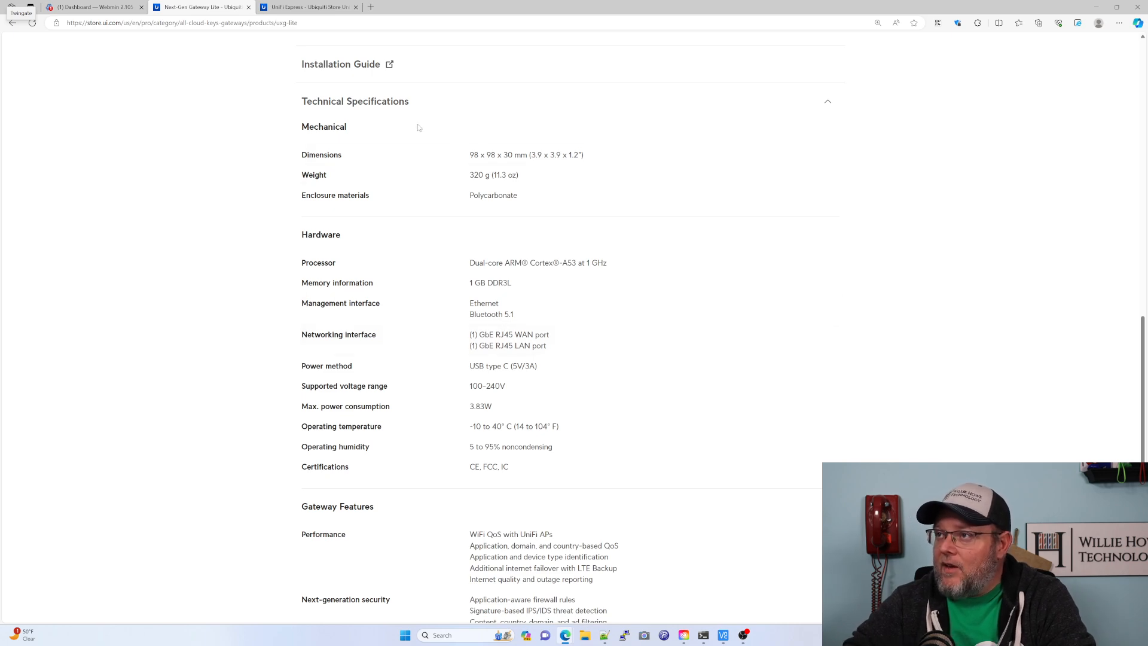
scroll("up", 3)
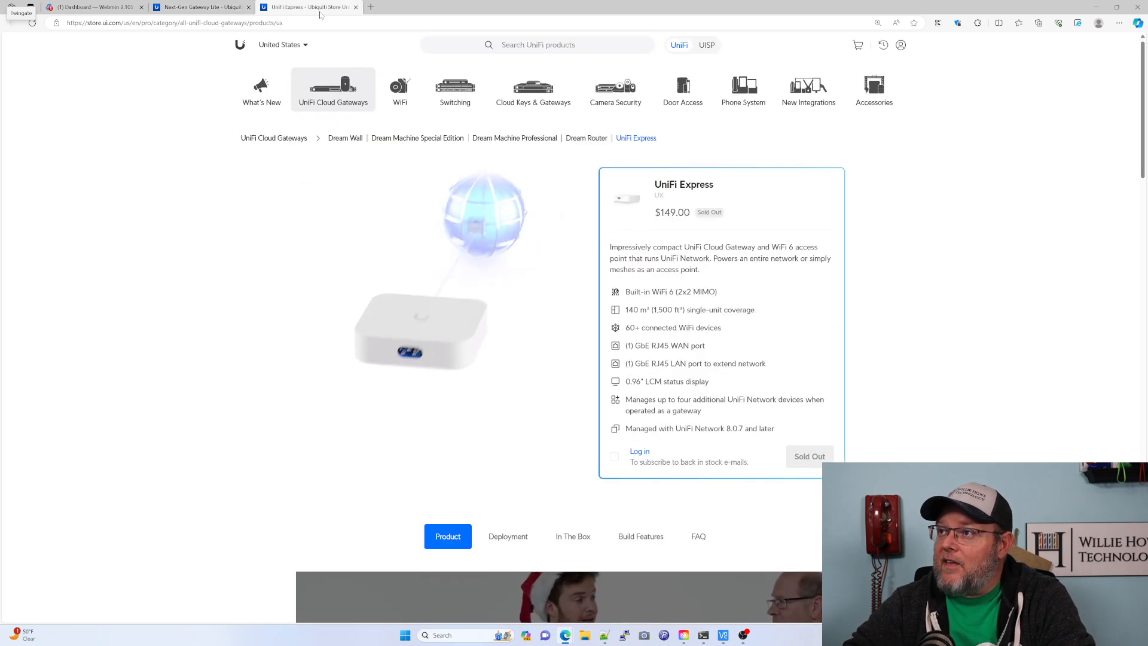
Review the UniFi Express Technical Specifications, then switch to the terminal connected to the Express
scroll("down", 3)
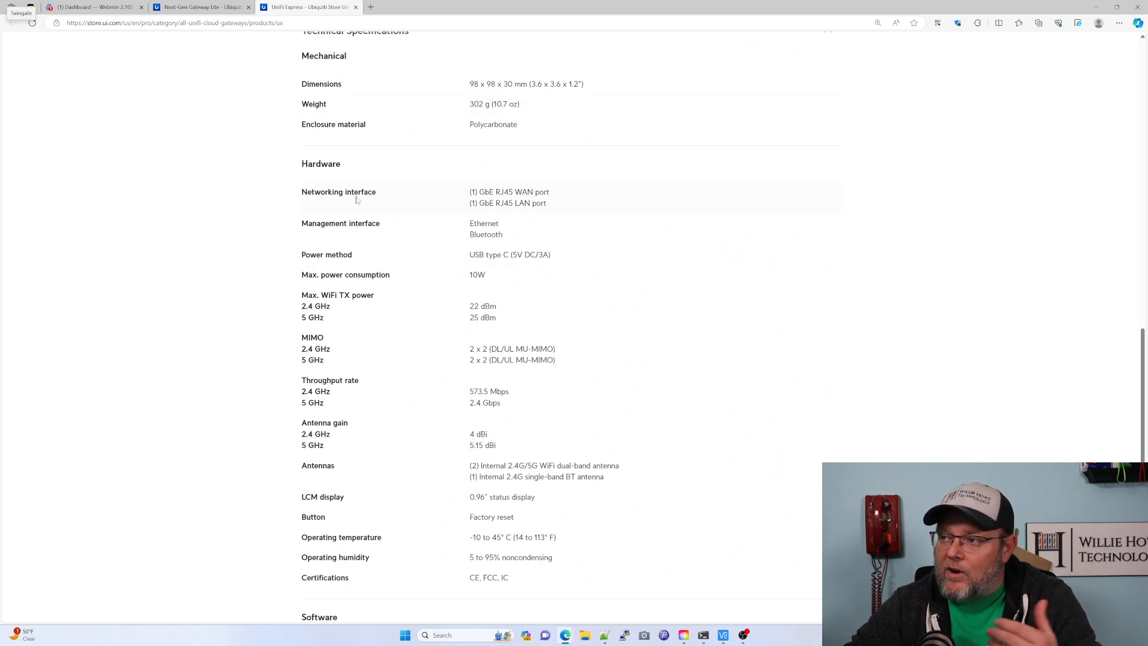
left_click(12, 22)
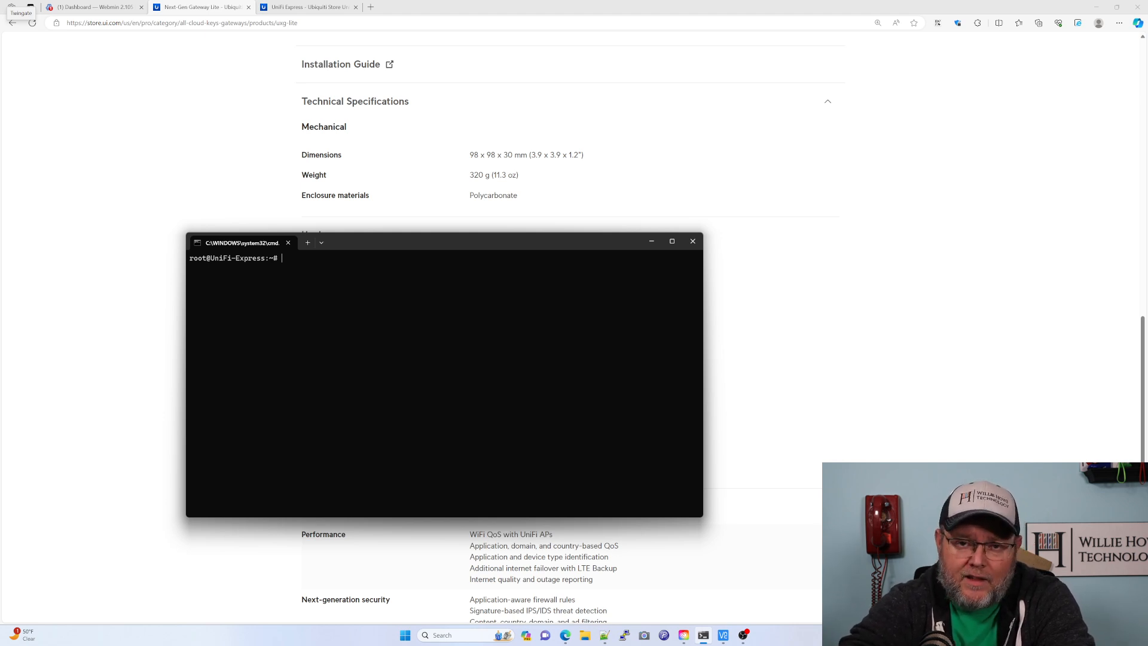
Run df -alh to list the Express's mounted filesystems with sizes and free space
type("df")
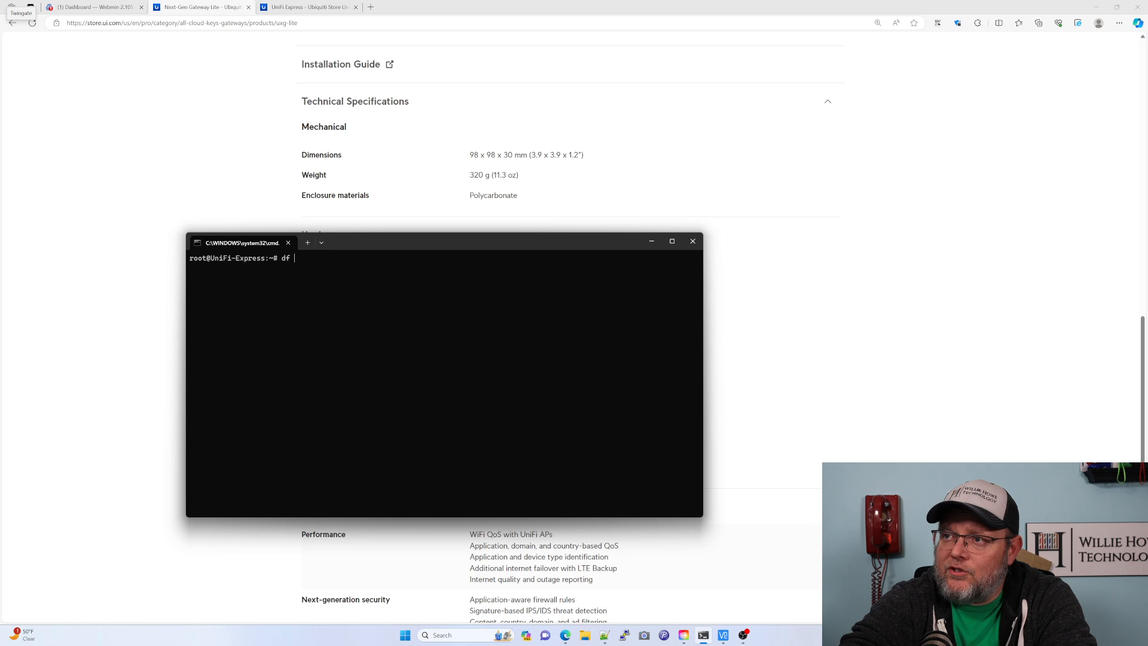
type("-")
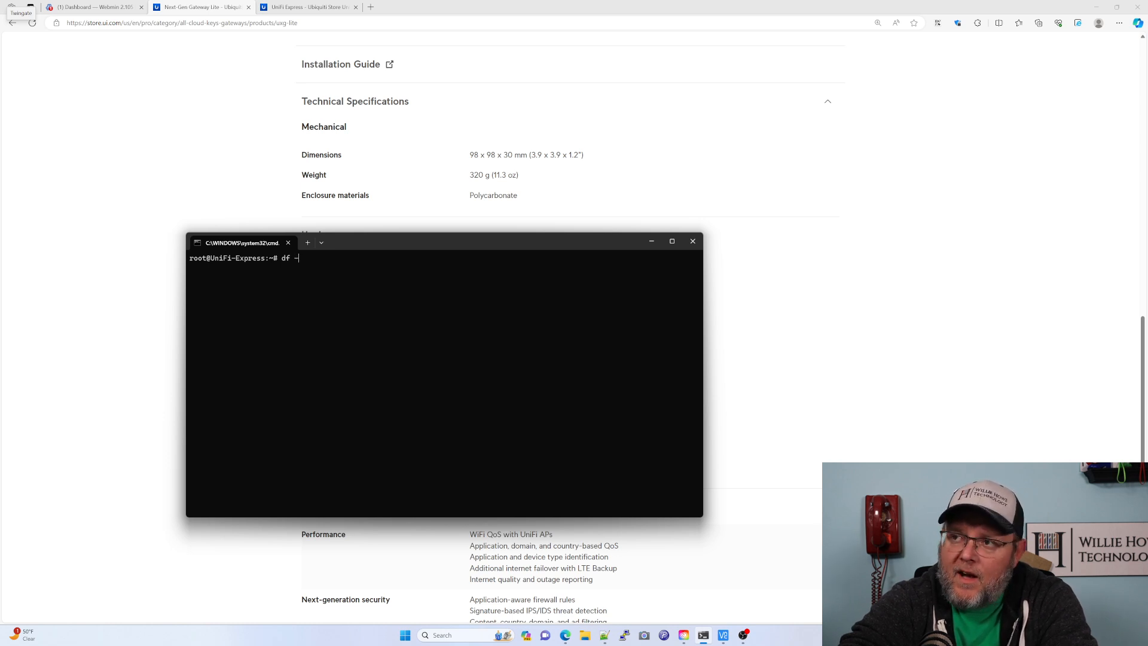
type("alh")
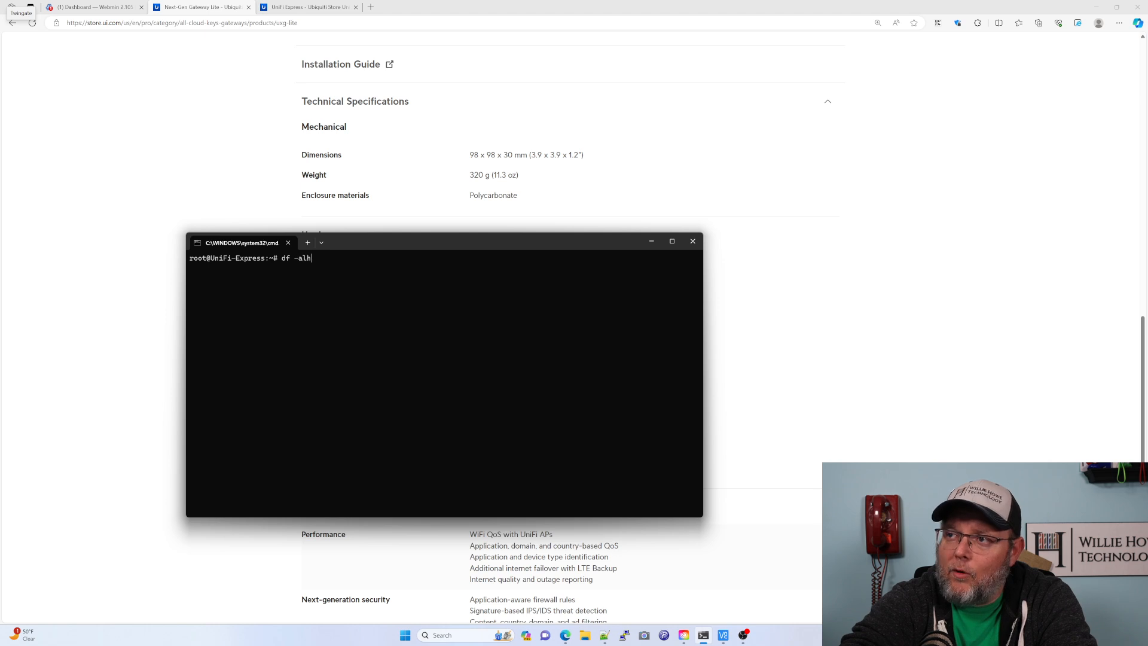
key("Return")
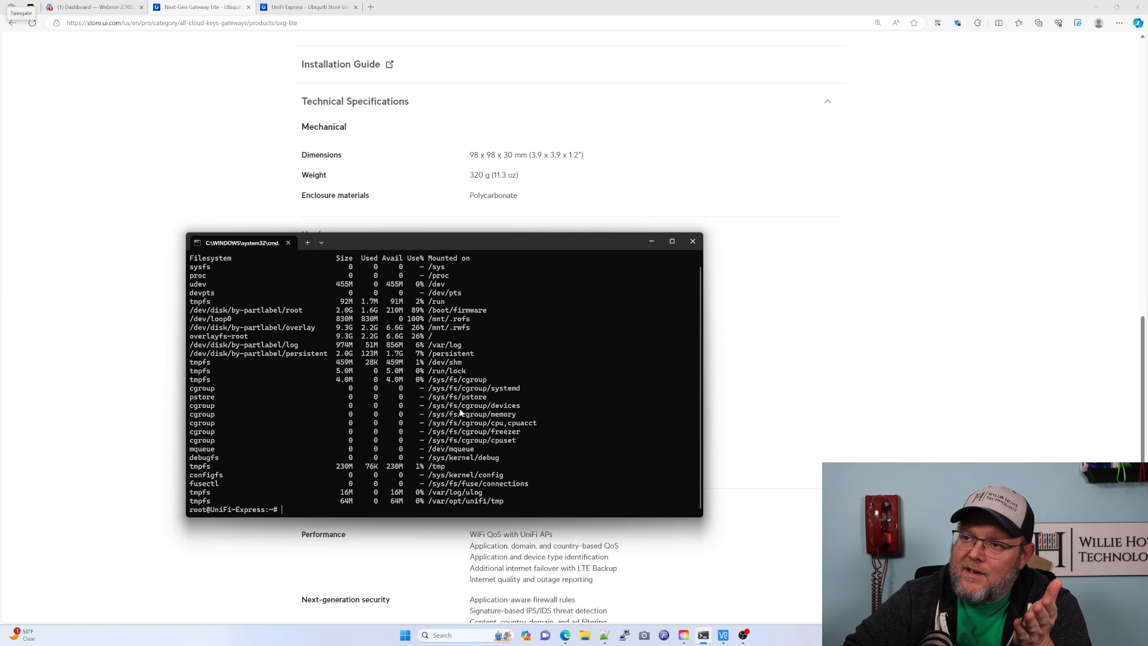
mouse_move(324, 339)
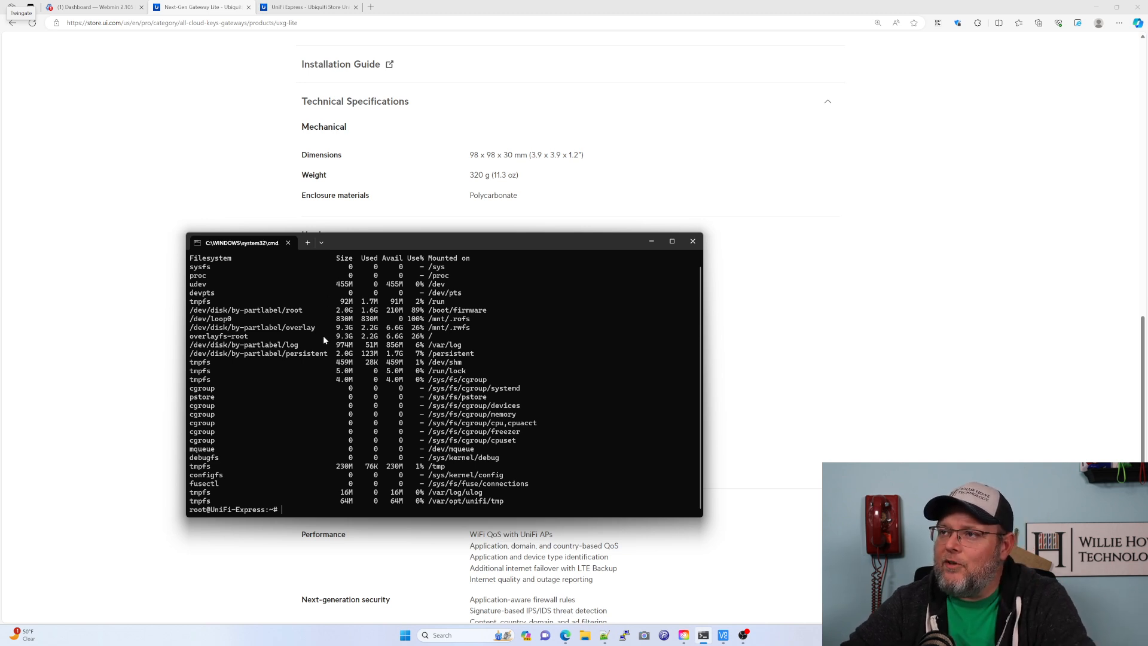
mouse_move(335, 434)
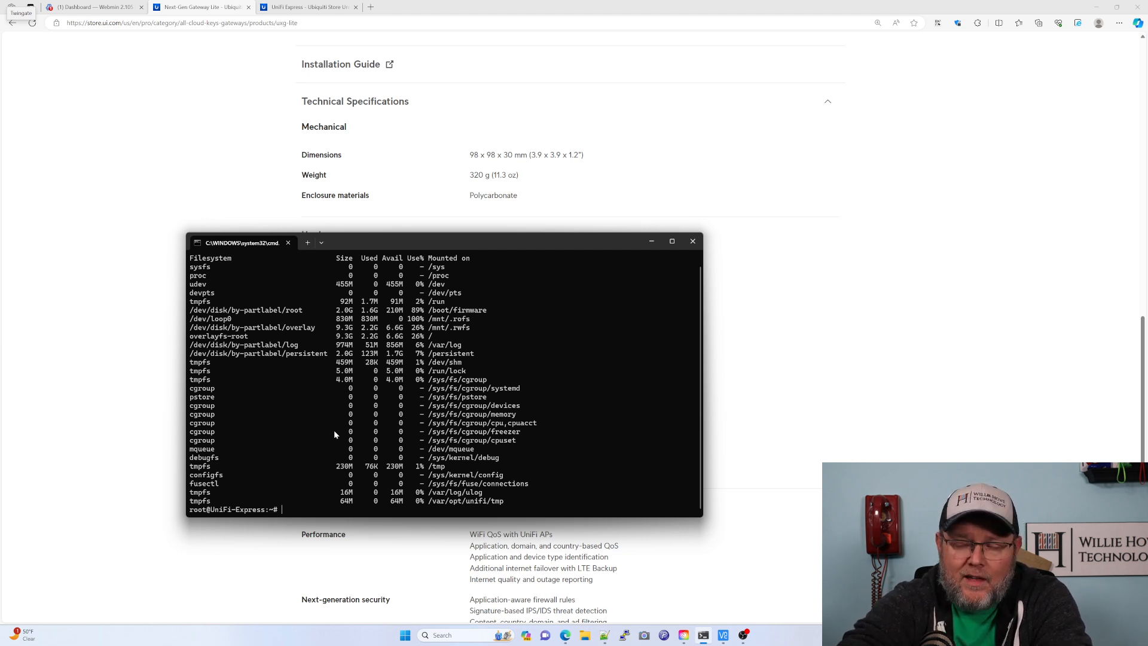
Run top to show the Express's live processes with CPU and memory usage
type("top")
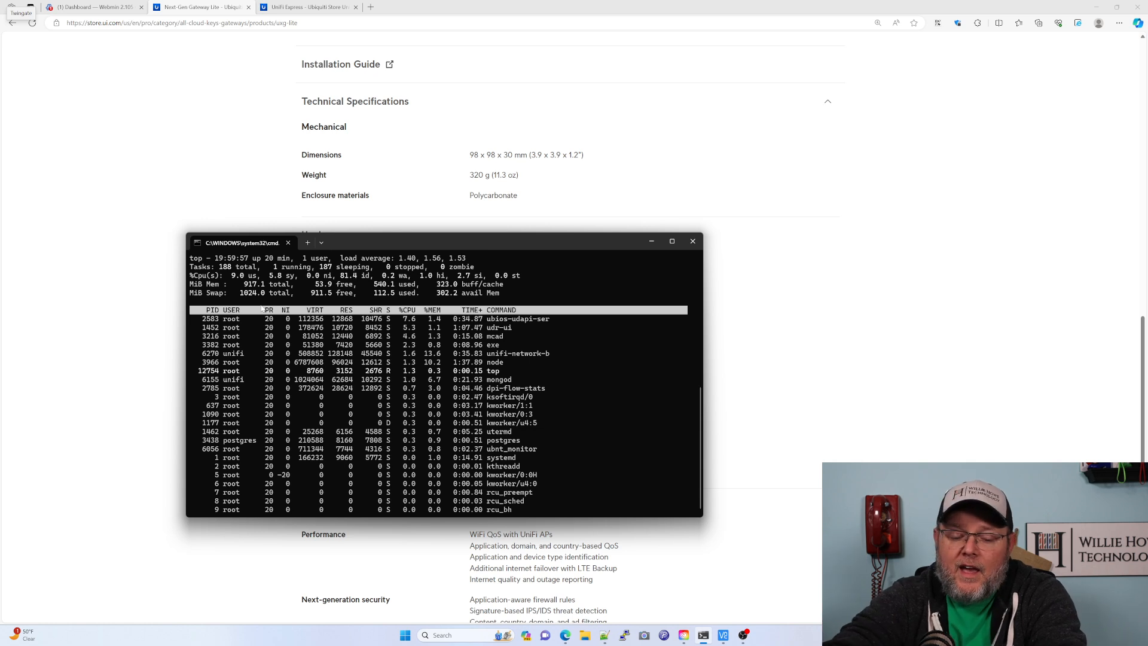
Run lscpu to show the Express's CPU details, two Qualcomm Kryo V2 aarch64 cores
type("lscpu")
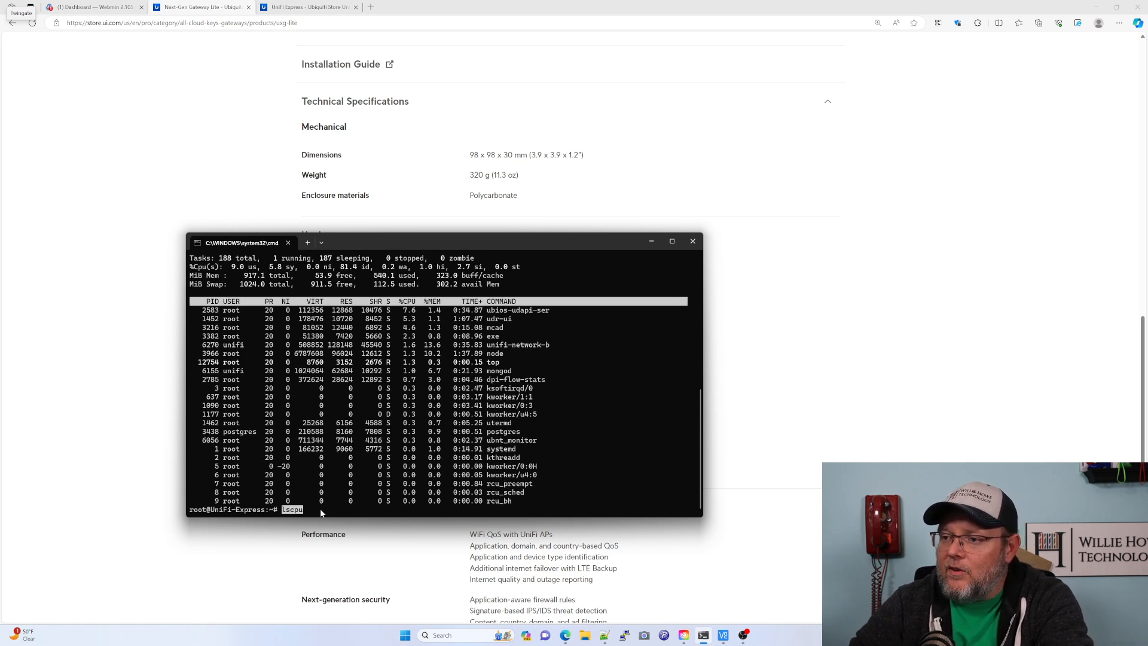
mouse_move(332, 513)
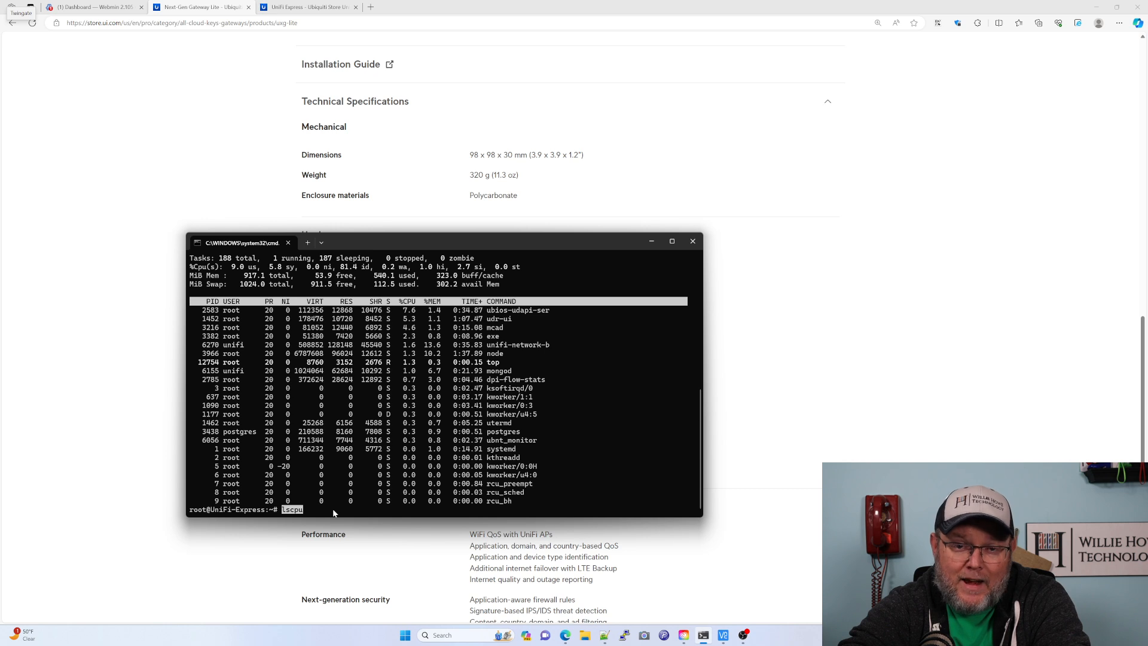
key("Return")
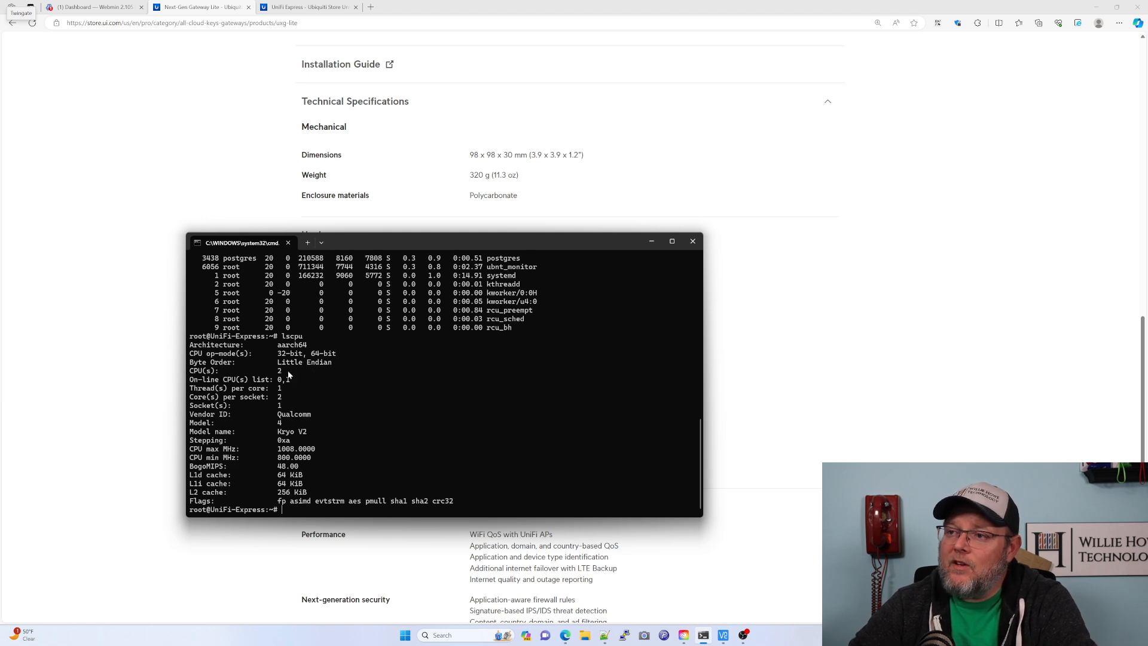
mouse_move(318, 422)
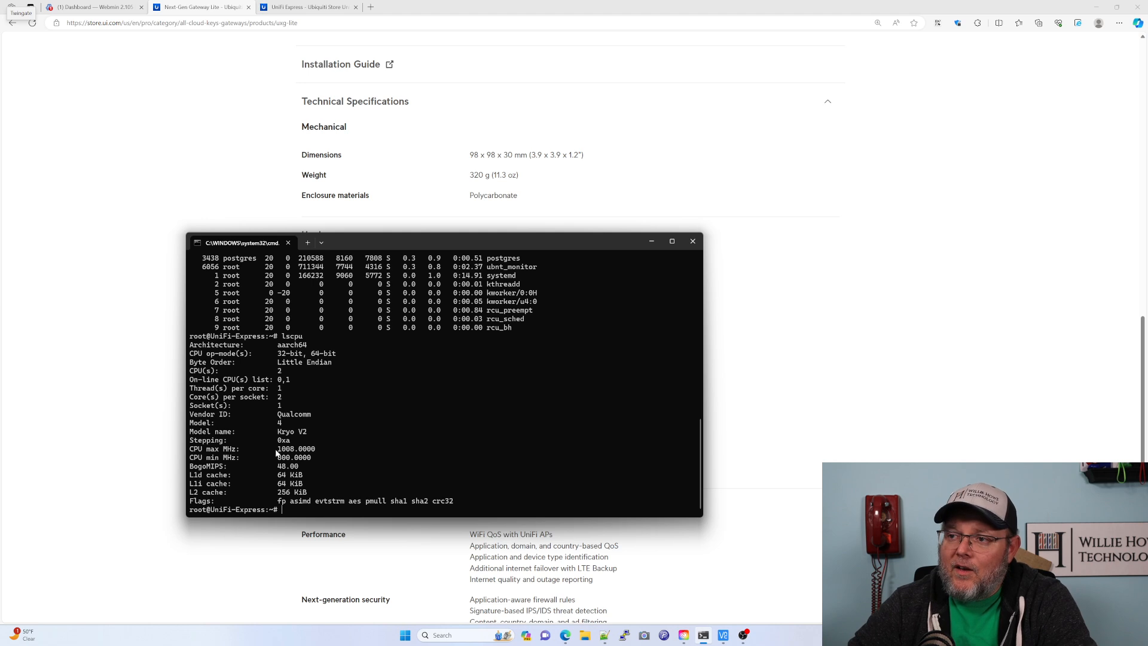
mouse_move(271, 454)
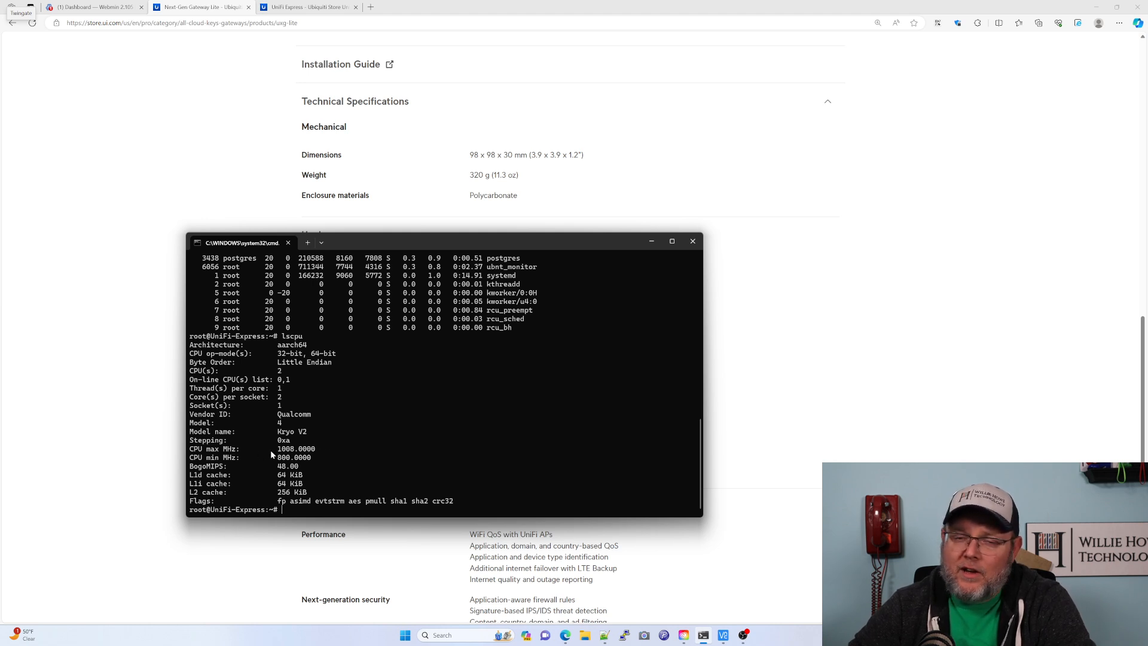
mouse_move(311, 462)
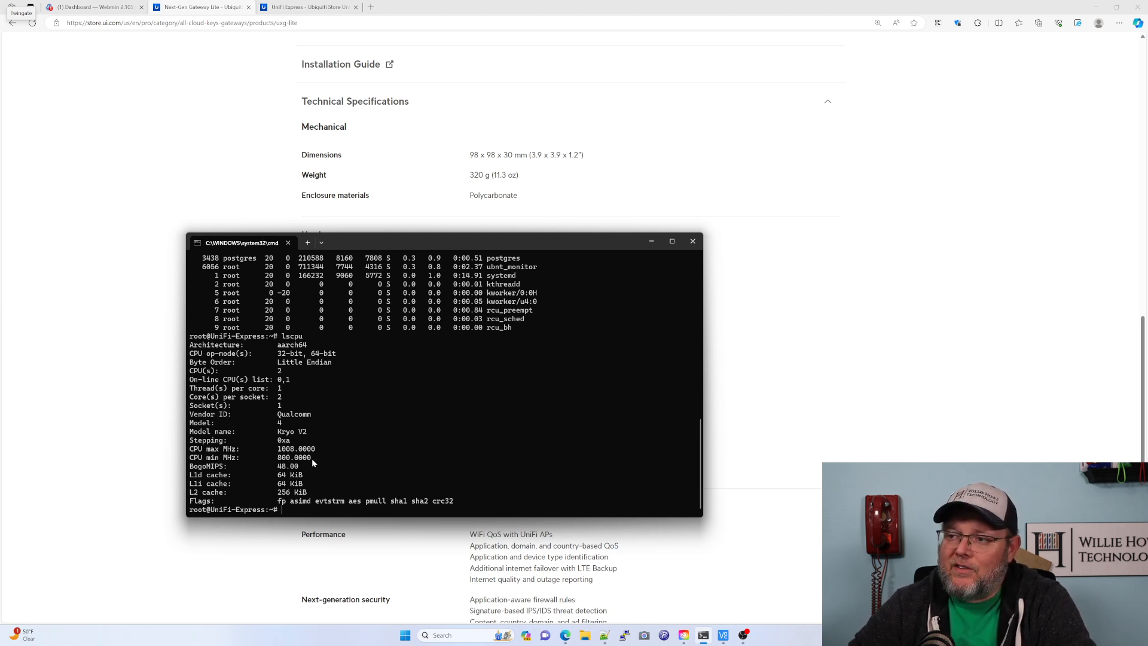
mouse_move(325, 450)
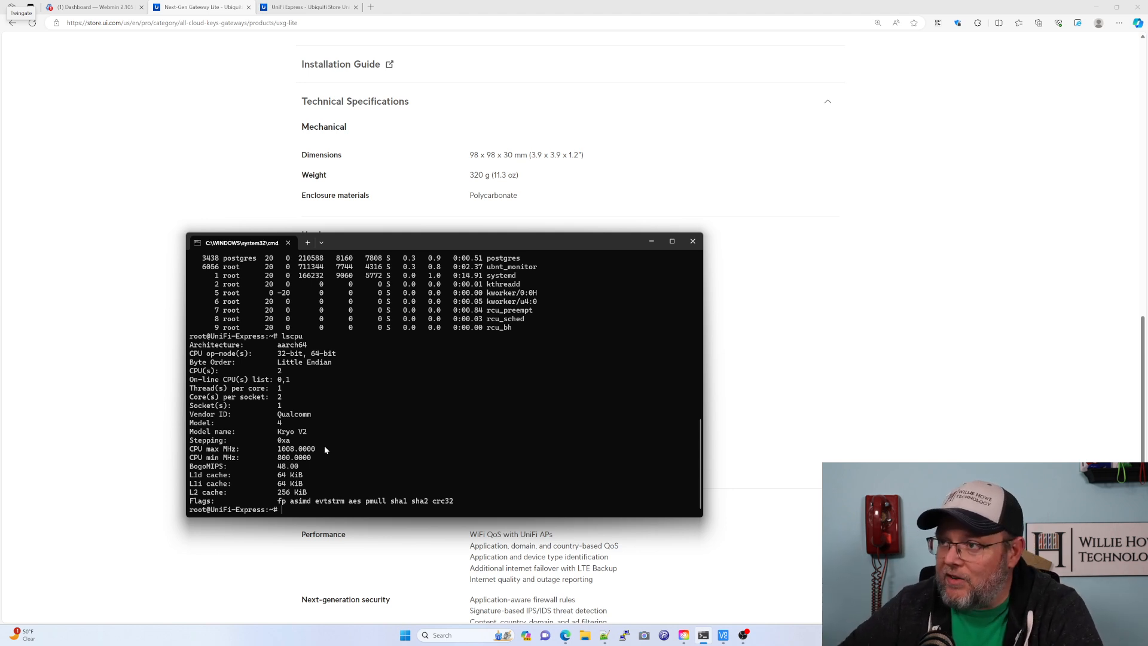
mouse_move(299, 128)
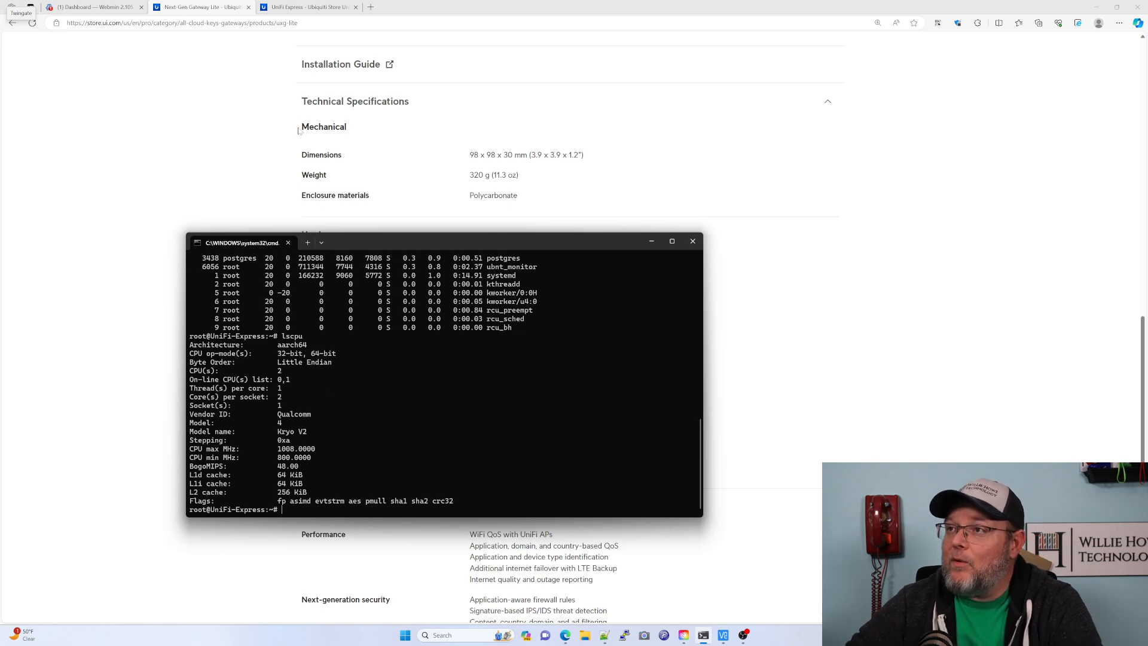
Return to the Gateway Lite store page and scroll back up it
left_click(691, 241)
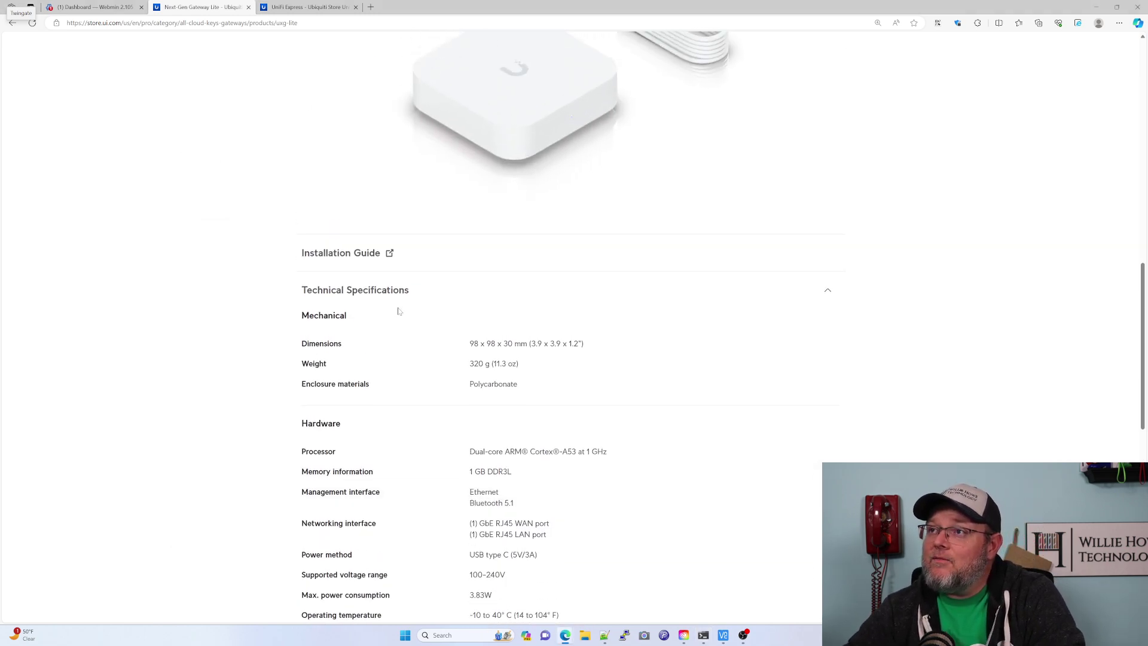
scroll("up", 3)
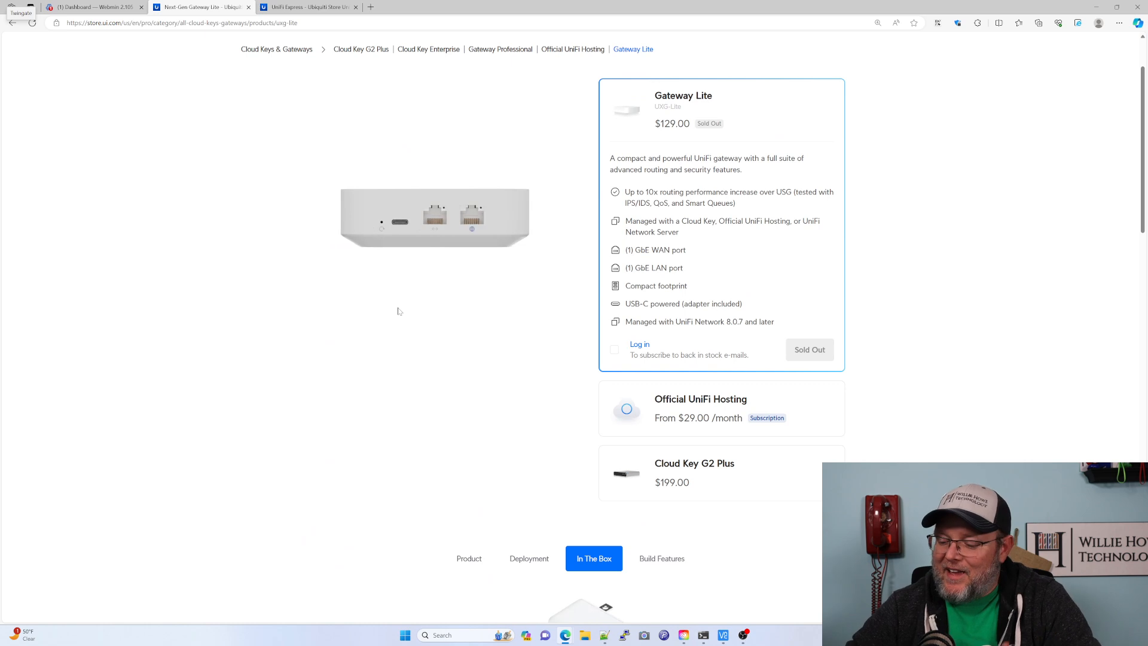